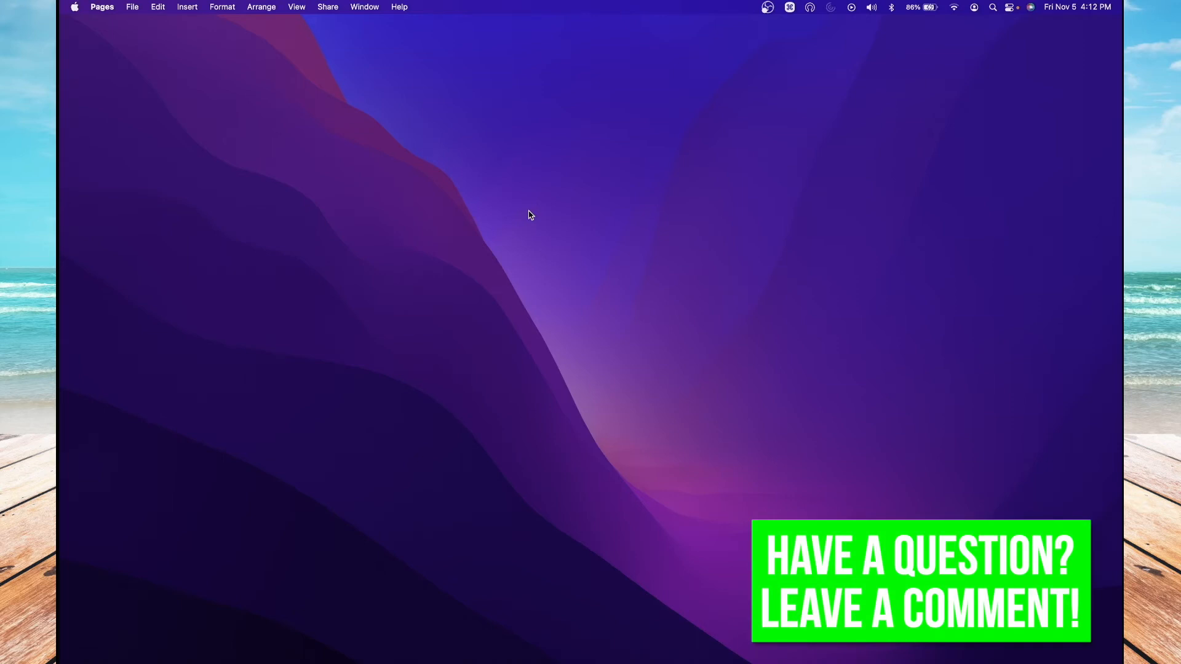
Step: Launch QuickTime Player and dismiss its file-opening dialog so no movie is open
{"action": "key", "text": "cmd+space"}
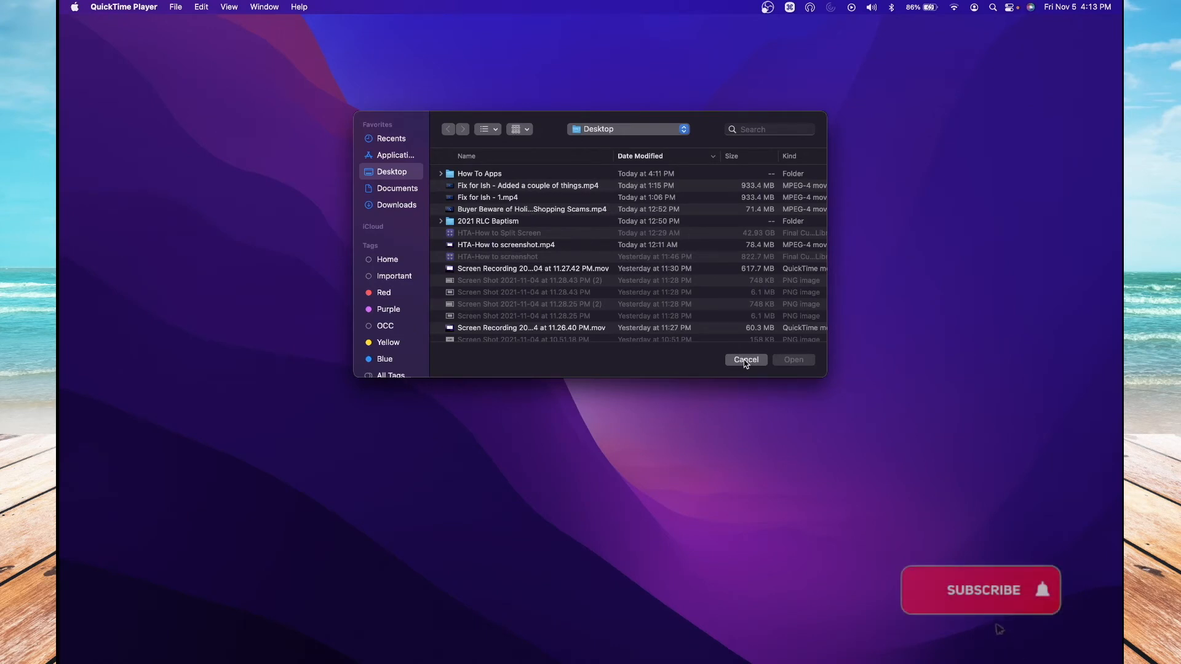
{"action": "left_click", "coordinate": [744, 359]}
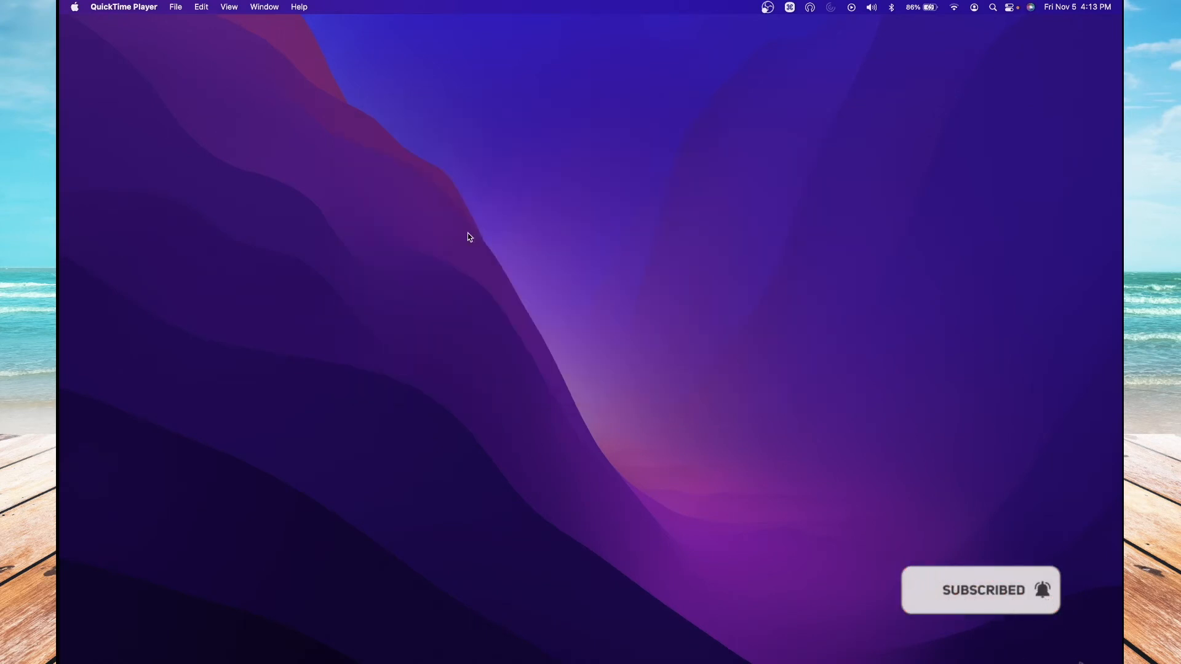
{"action": "mouse_move", "coordinate": [193, 20]}
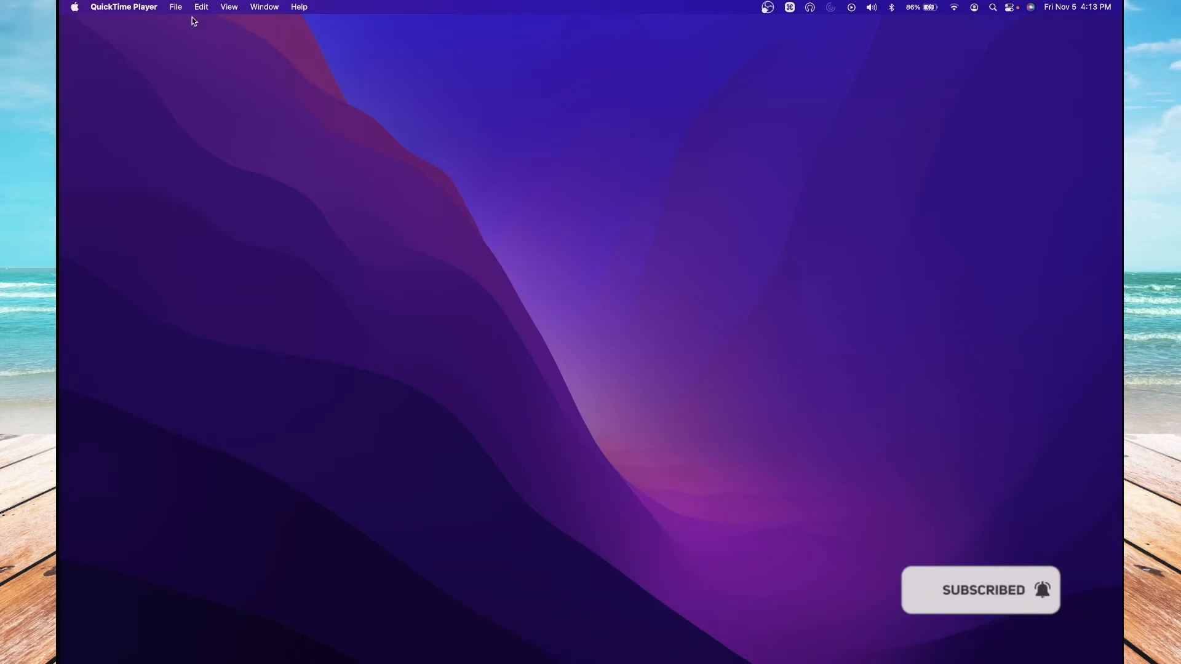
Step: Start a New Screen Recording from the File menu to show the capture toolbar
{"action": "left_click", "coordinate": [175, 7]}
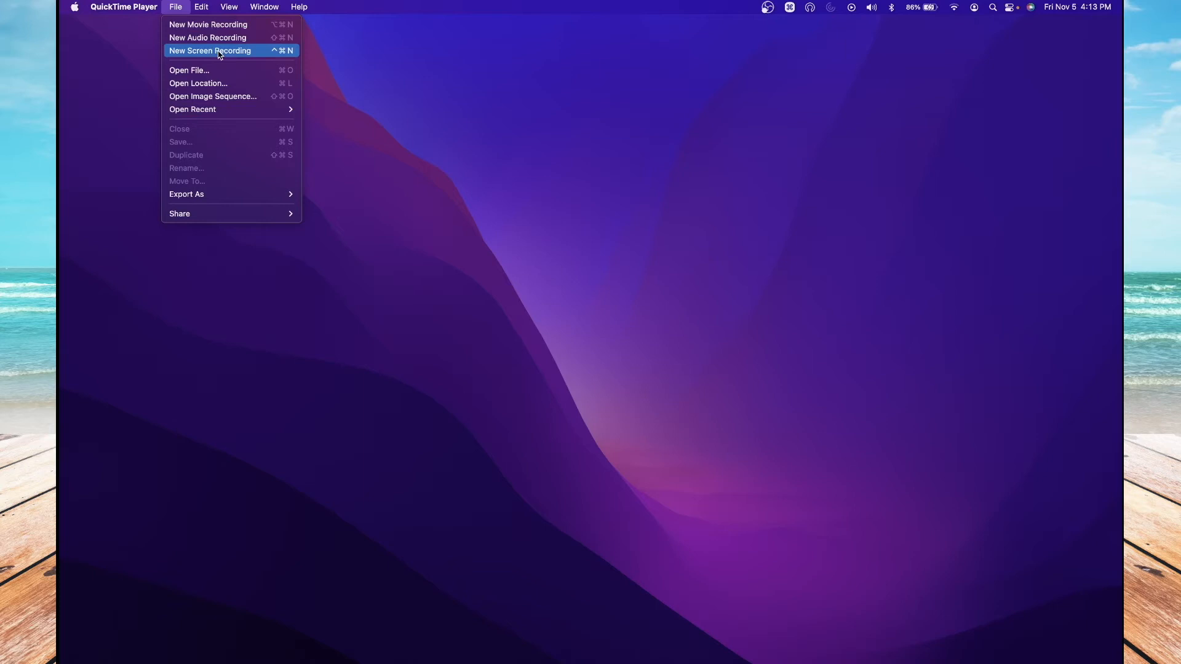
{"action": "left_click", "coordinate": [209, 50]}
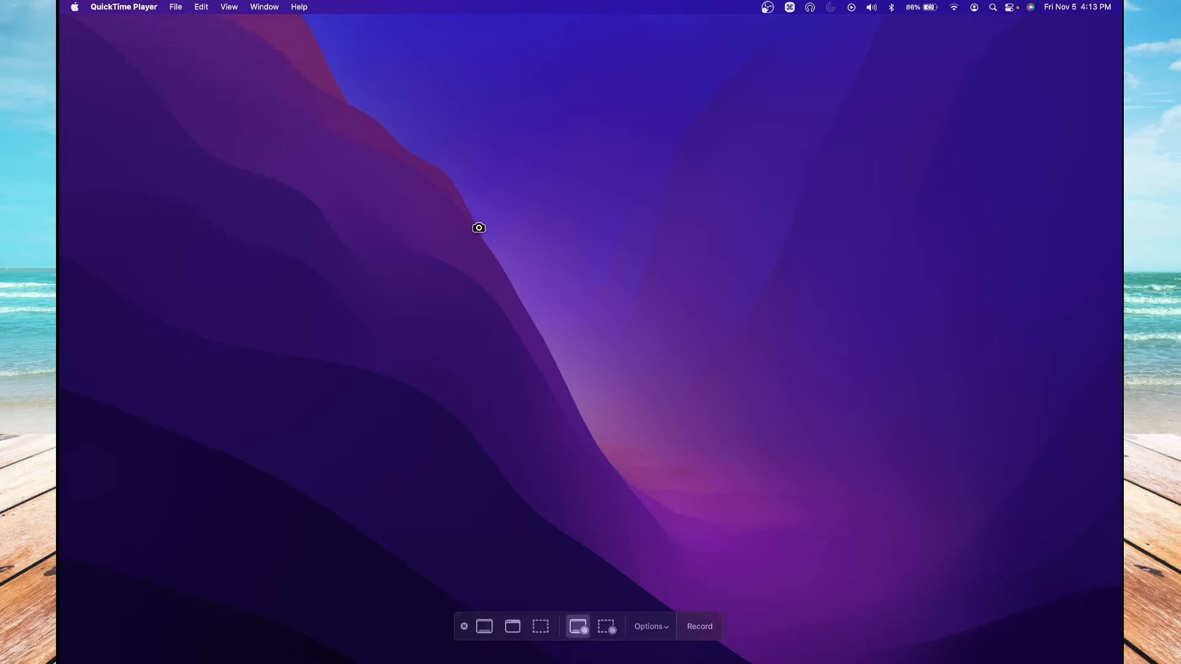
{"action": "mouse_move", "coordinate": [576, 527]}
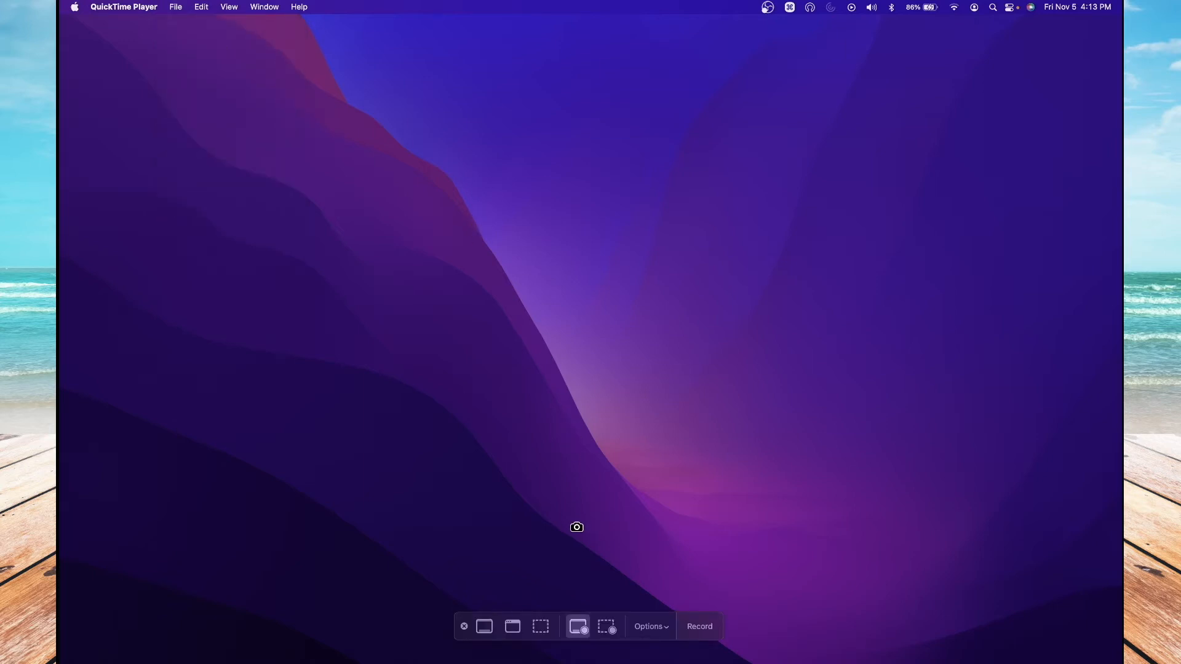
{"action": "mouse_move", "coordinate": [577, 626]}
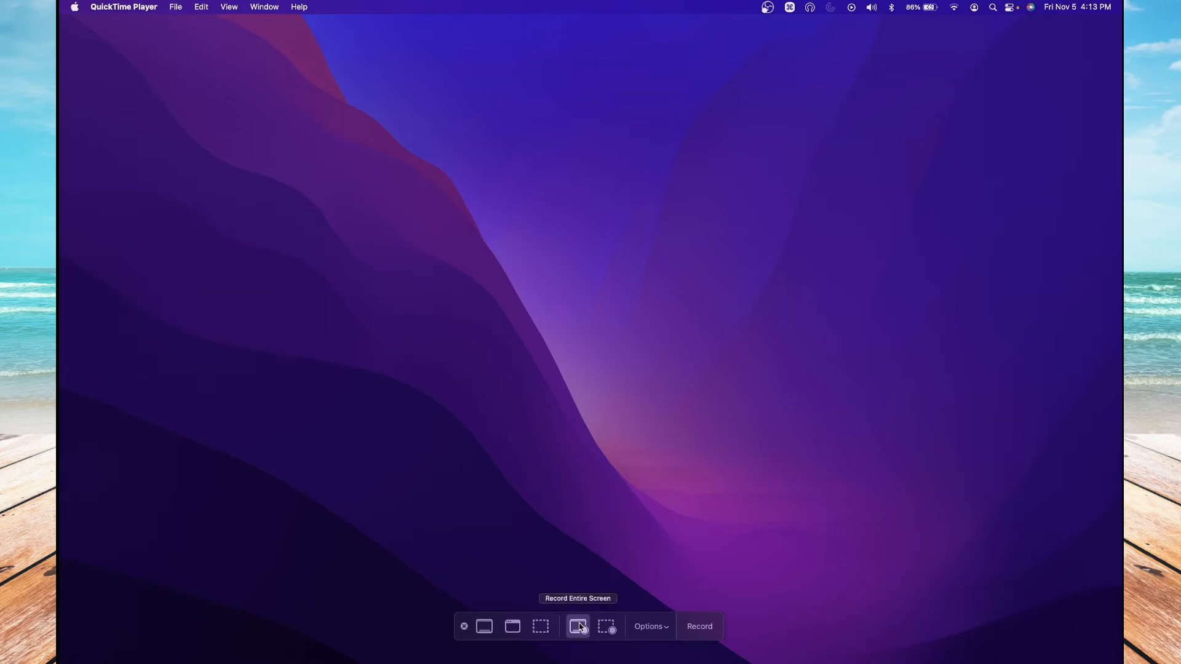
Step: In the recording Options, choose MacBook Pro Microphone as the audio source
{"action": "left_click", "coordinate": [650, 626]}
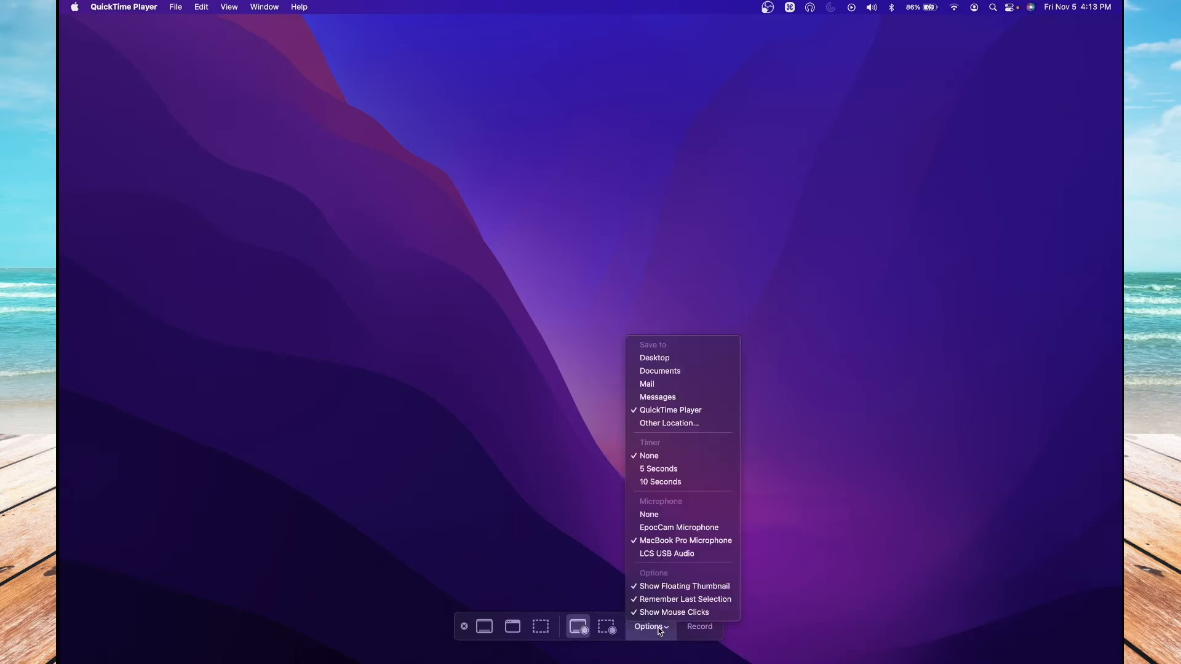
{"action": "mouse_move", "coordinate": [651, 512]}
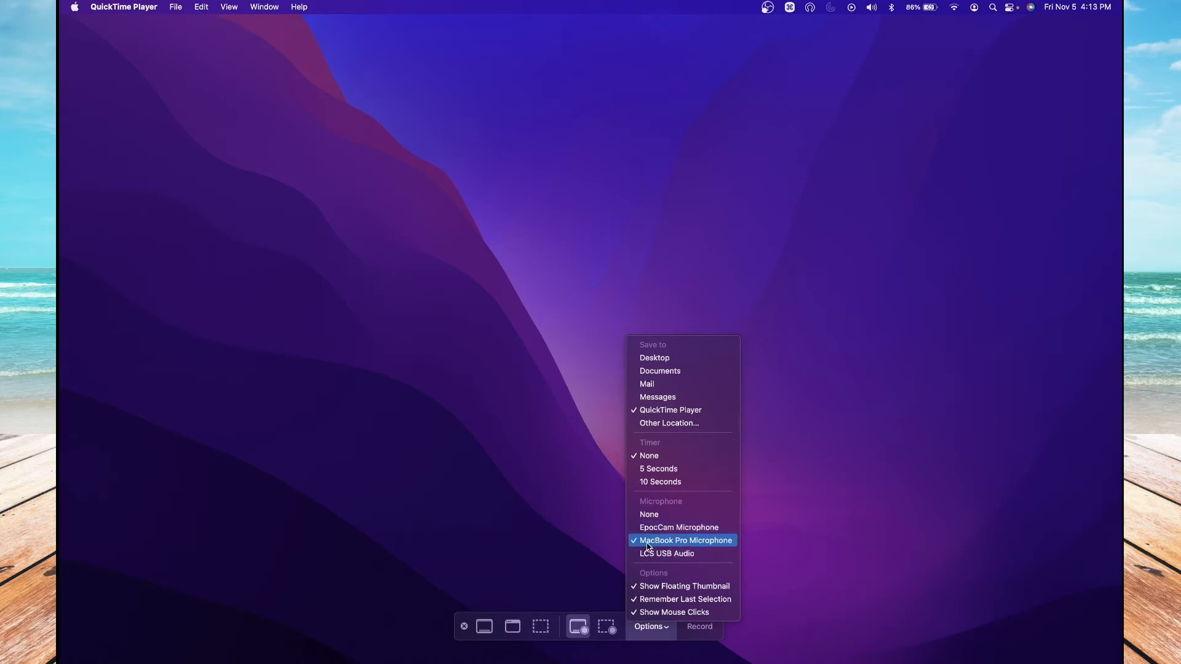
{"action": "mouse_move", "coordinate": [691, 542]}
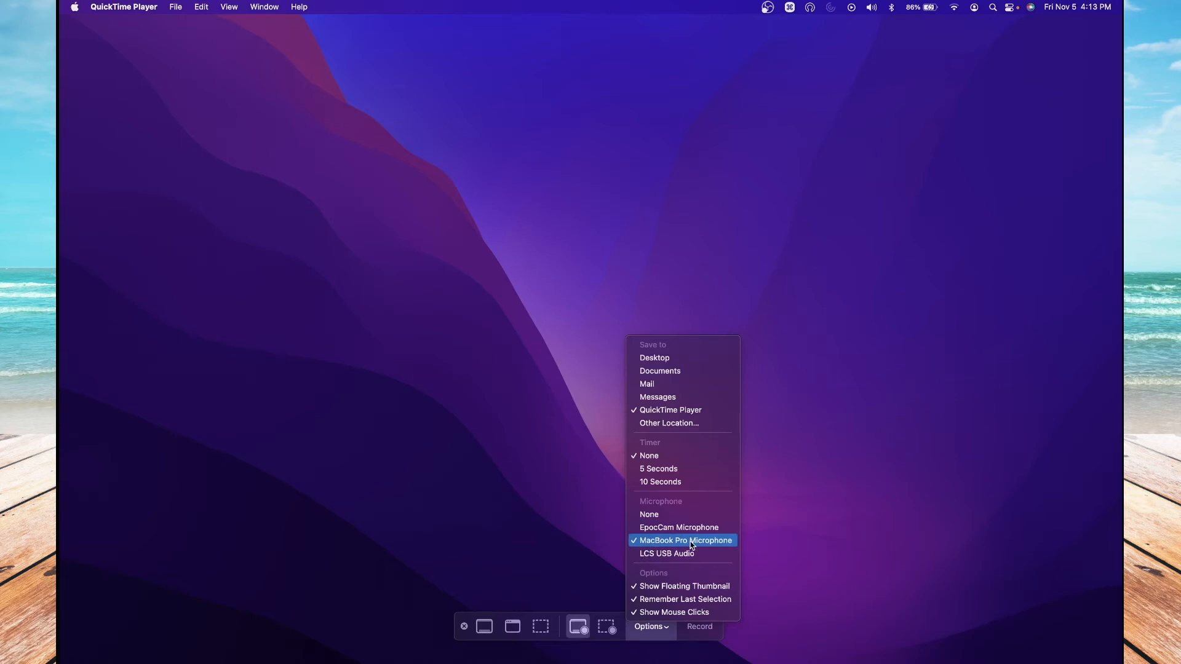
{"action": "left_click", "coordinate": [684, 540]}
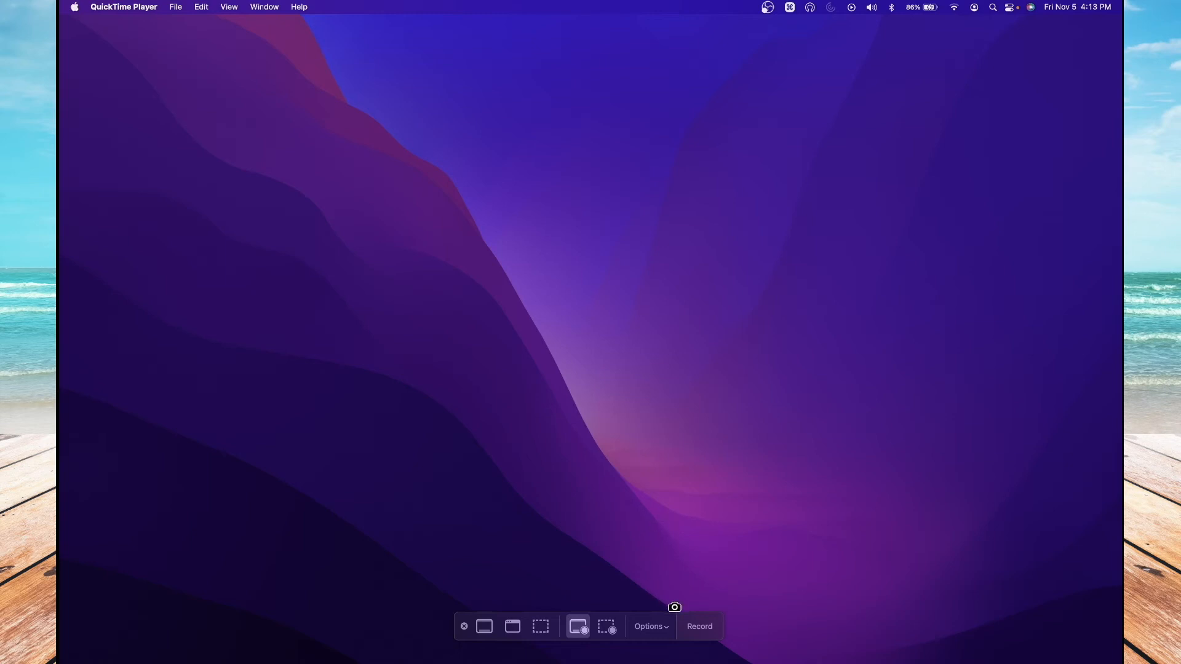
Step: Begin recording the entire screen with microphone sound via the Record button
{"action": "left_click", "coordinate": [698, 626]}
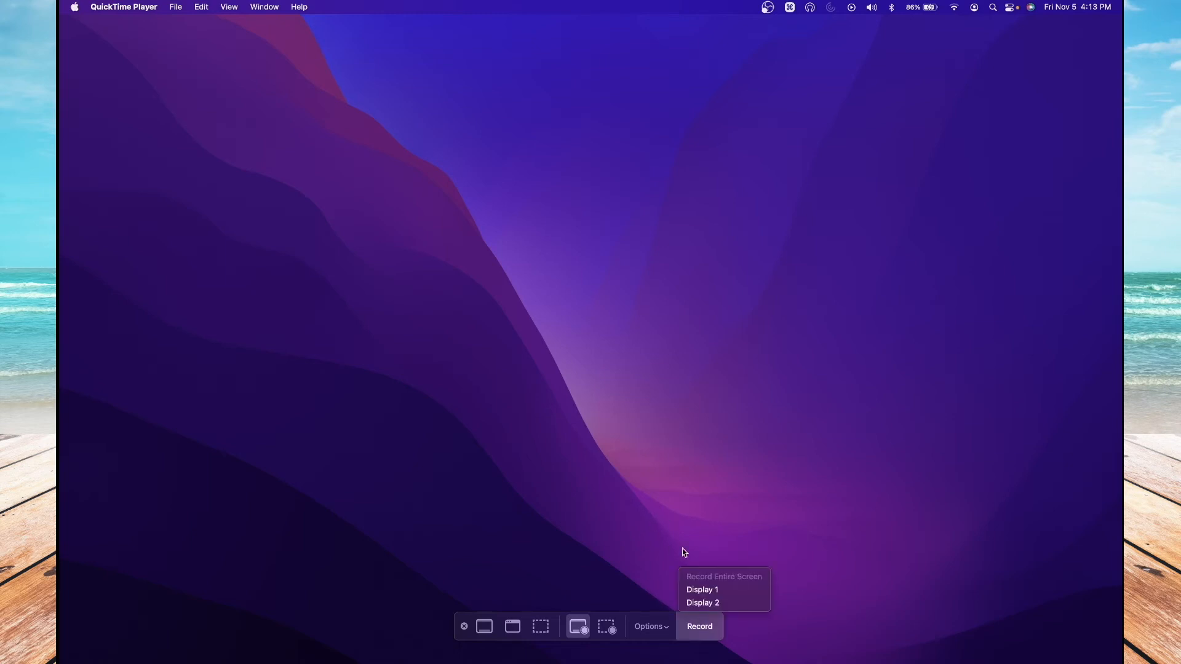
{"action": "mouse_move", "coordinate": [704, 589]}
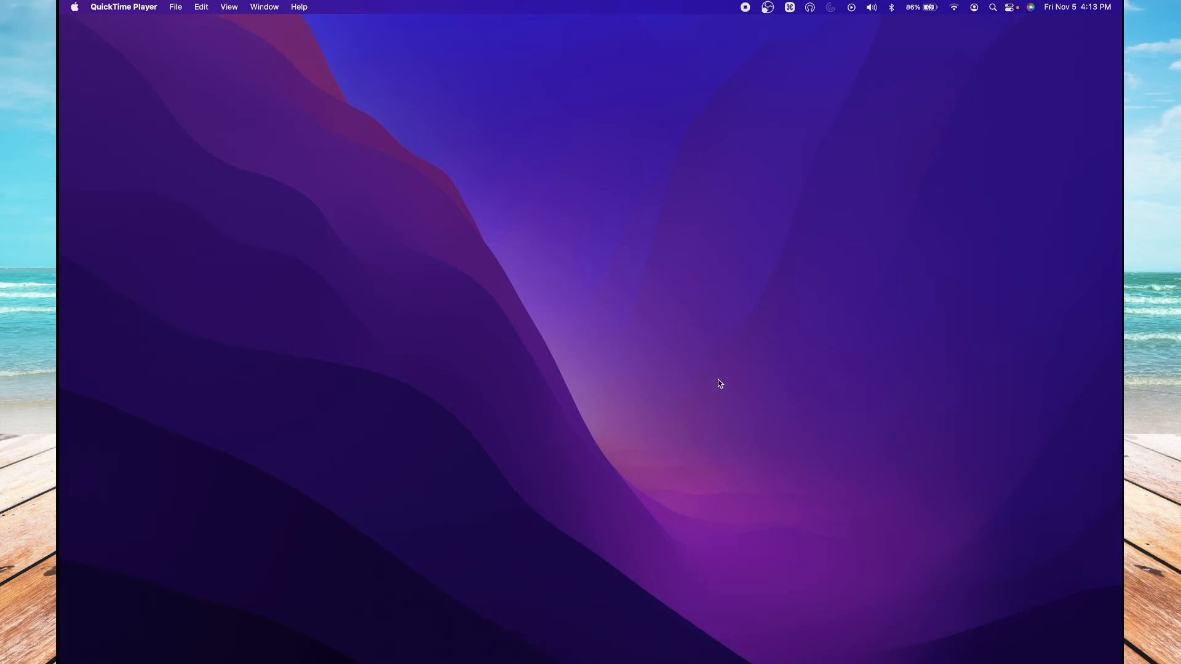
{"action": "mouse_move", "coordinate": [612, 272]}
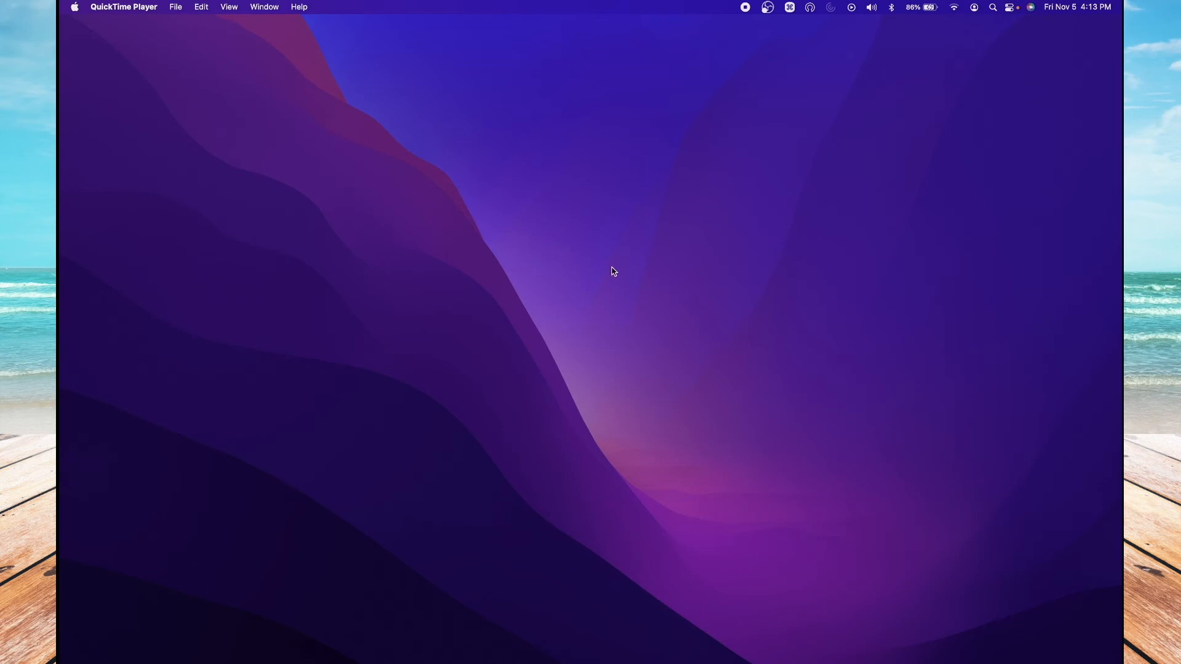
{"action": "mouse_move", "coordinate": [658, 238]}
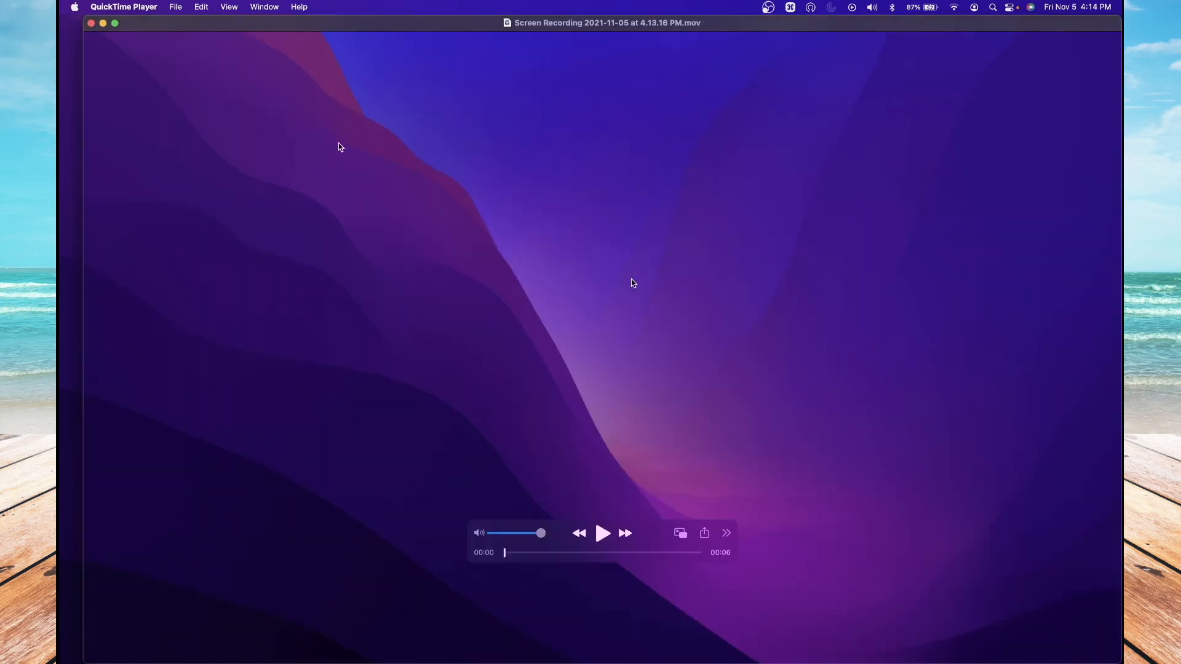
Step: Shrink the finished recording's playback window and move it toward the screen centre
{"action": "left_click_drag", "start_coordinate": [607, 23], "coordinate": [733, 181]}
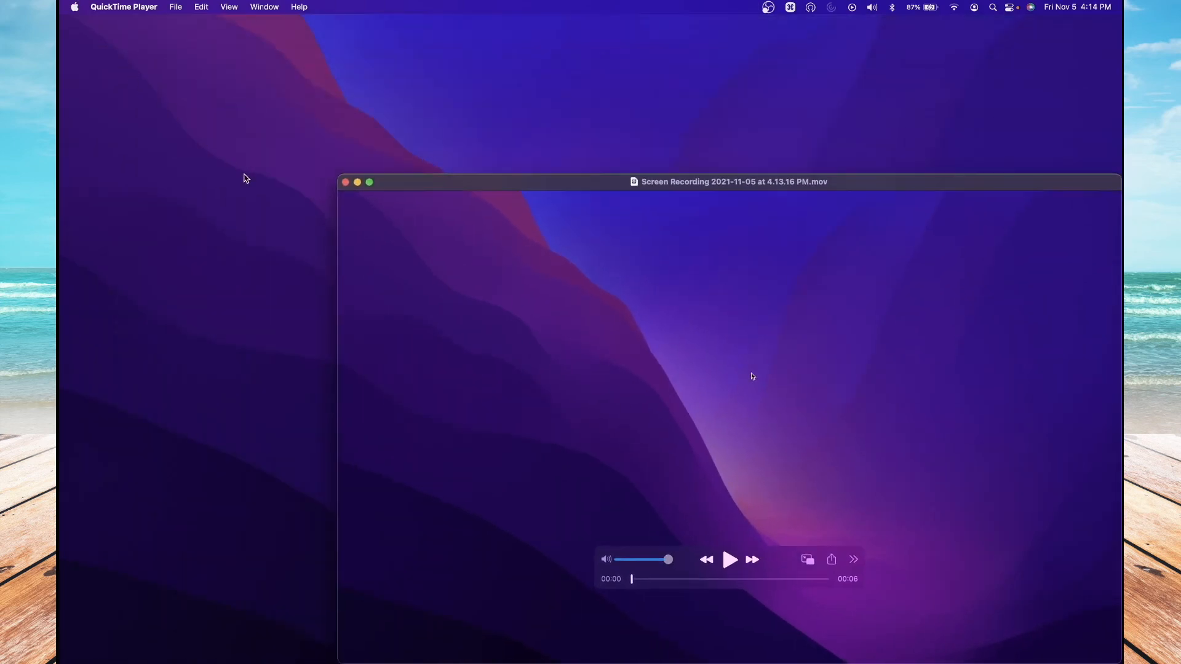
{"action": "left_click_drag", "start_coordinate": [734, 181], "coordinate": [652, 140]}
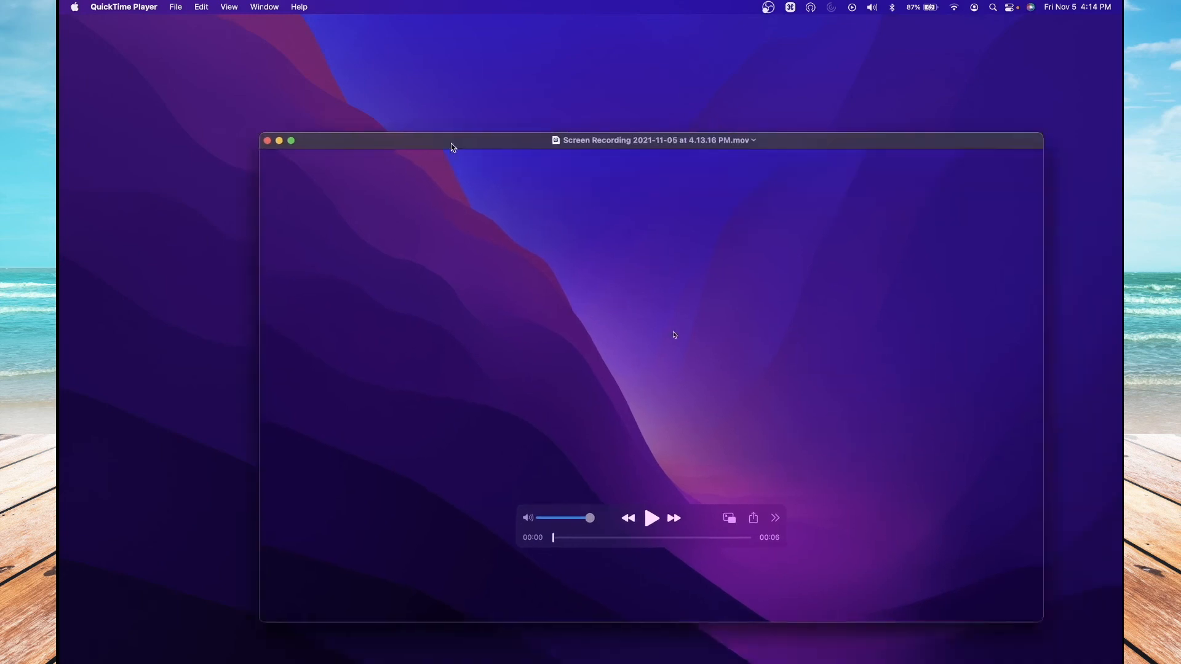